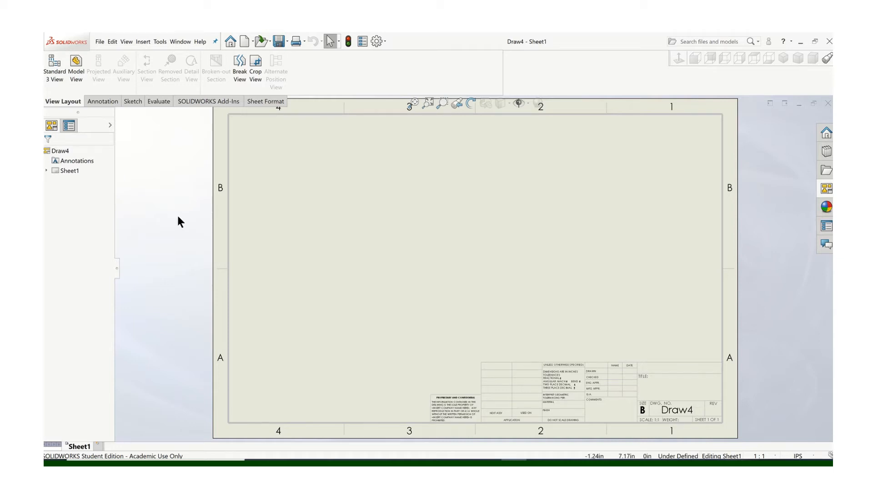
mouse_move(814, 193)
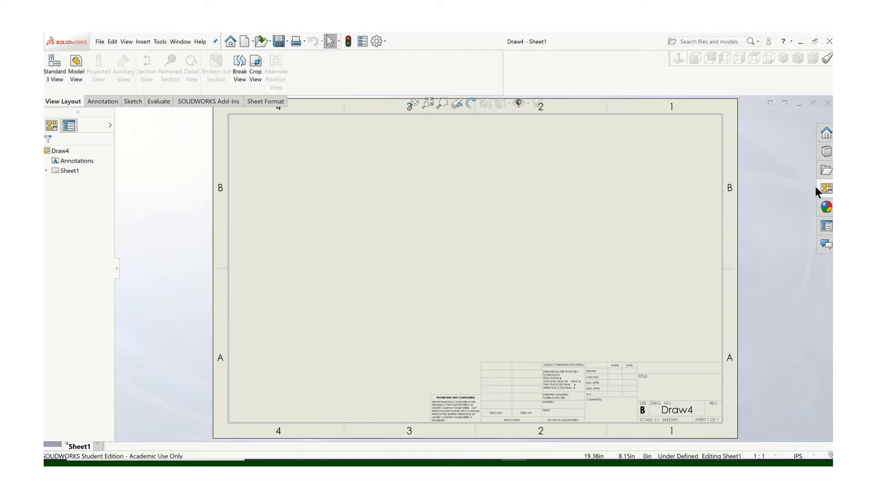
Show the View Palette in the Task Pane for the blank drawing sheet.
left_click(826, 187)
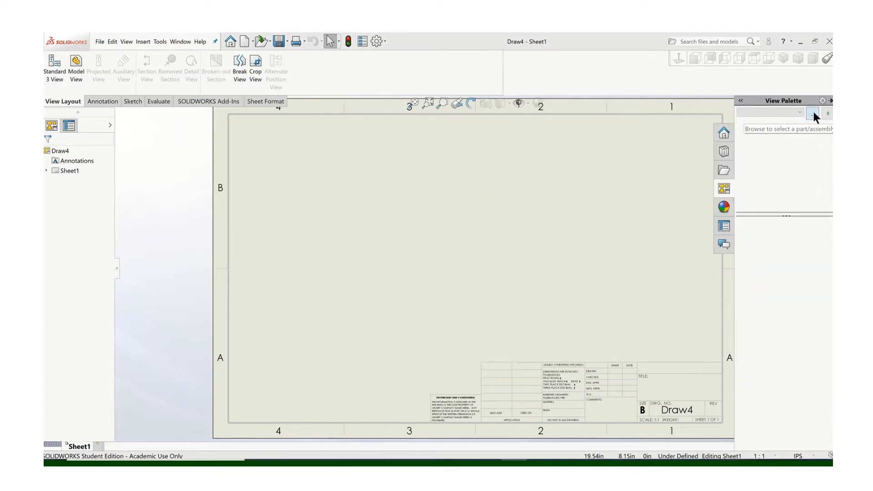
Browse to and load the 132-001 Collar part into the View Palette.
left_click(813, 113)
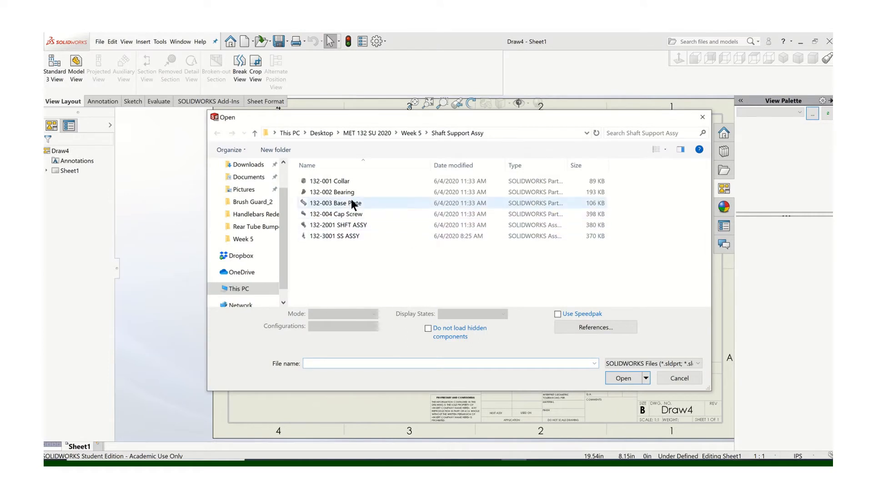
left_click(329, 180)
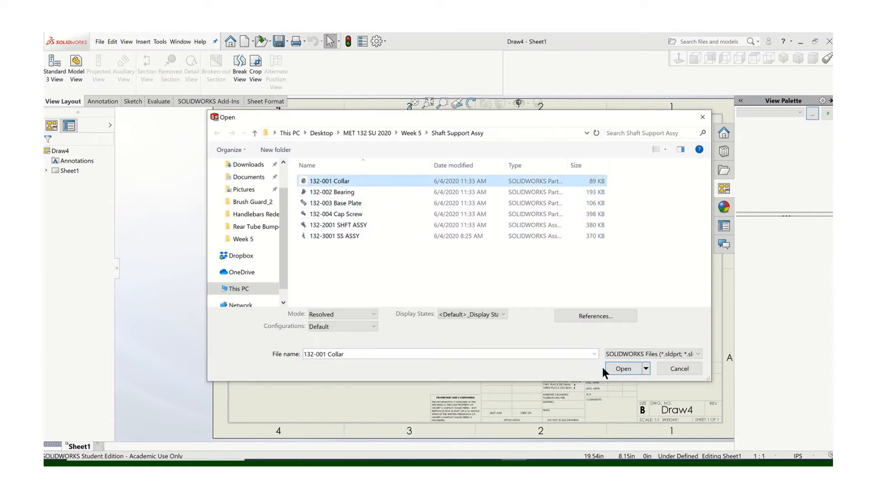
left_click(622, 369)
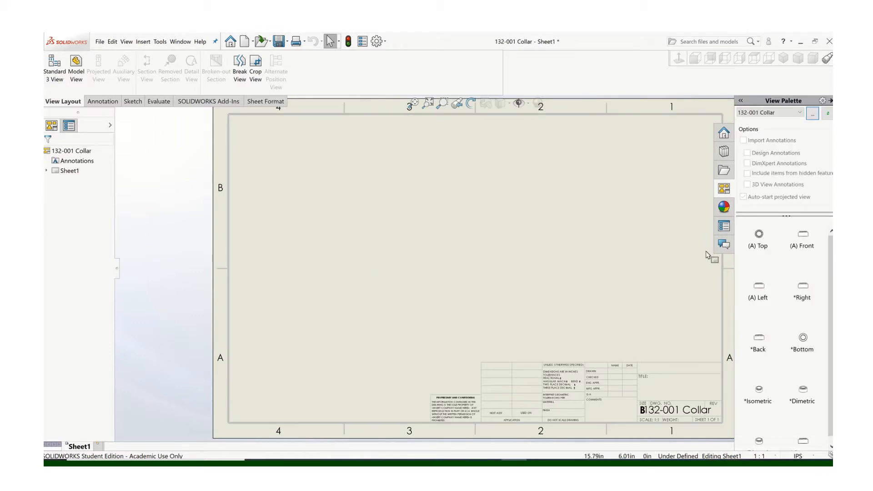
Place the collar's top view at left with a projected side view and an isometric view.
left_click(743, 196)
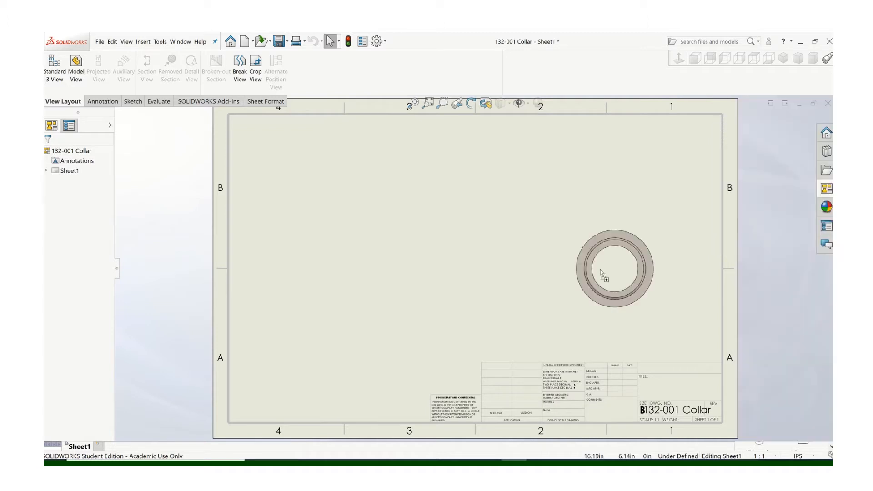
left_click_drag(612, 267, 315, 218)
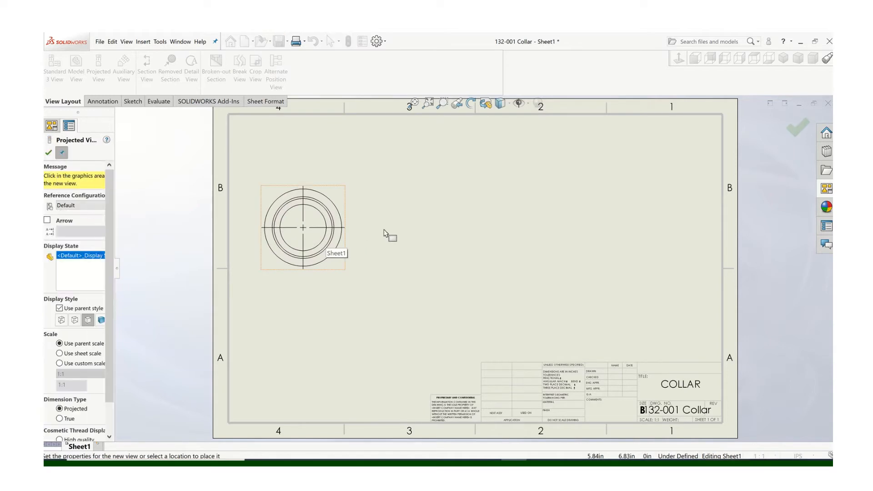
left_click(388, 237)
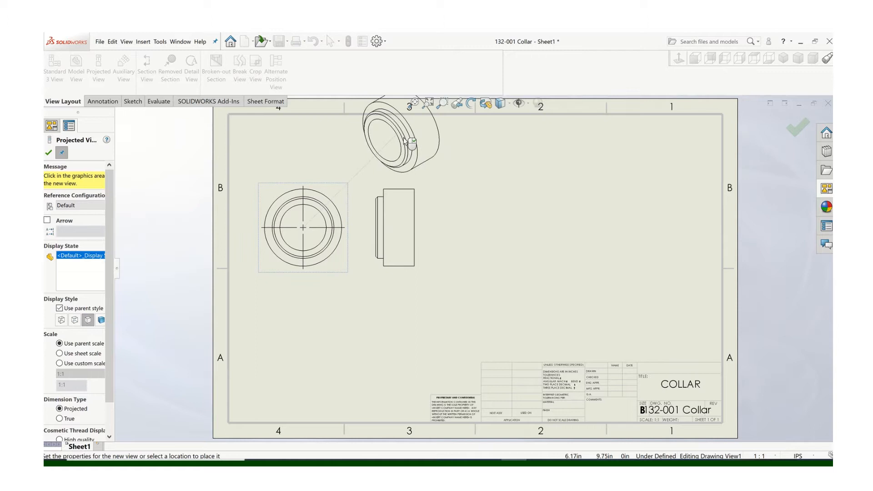
left_click(406, 209)
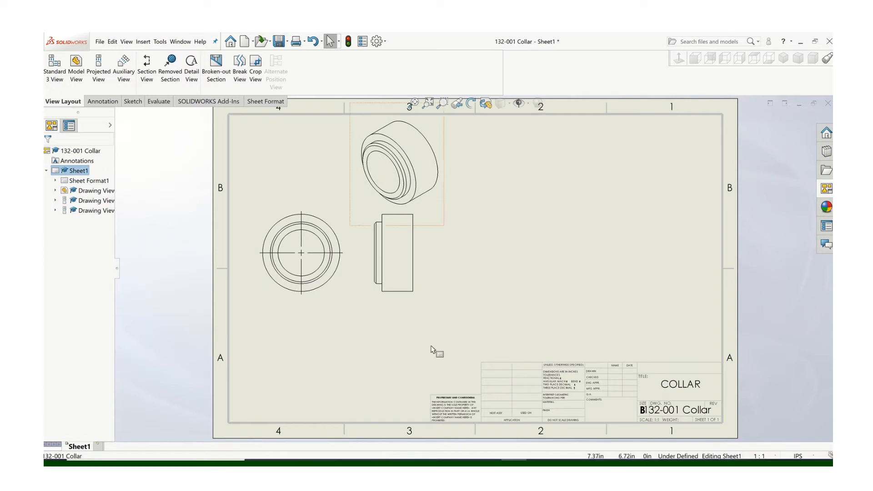
mouse_move(827, 189)
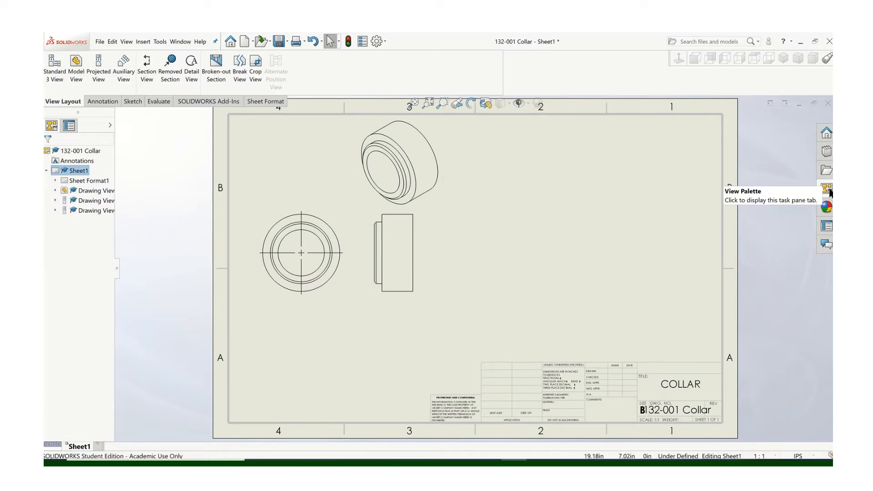
Load the 132-004 Cap Screw and place its views in the sheet's lower right.
left_click(826, 186)
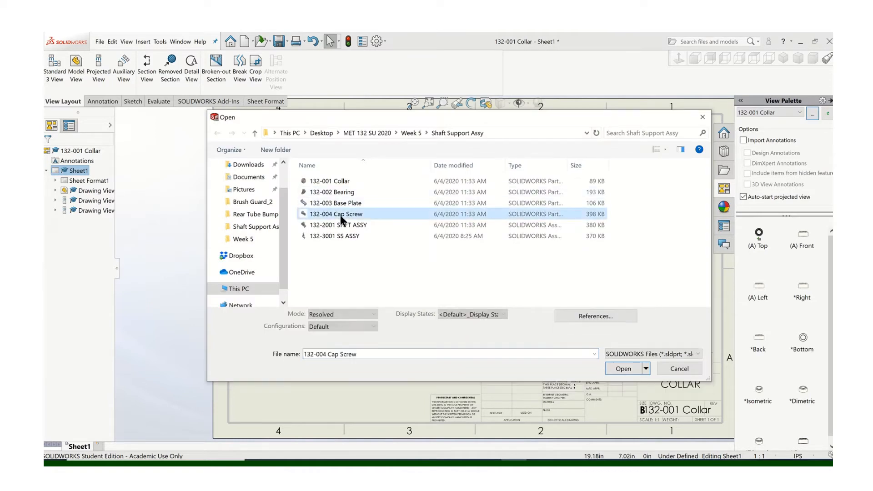
left_click(623, 368)
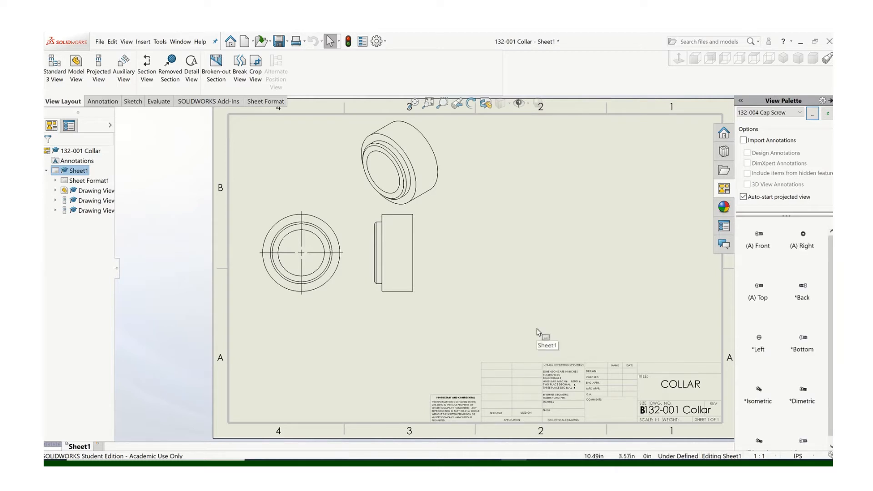
mouse_move(572, 318)
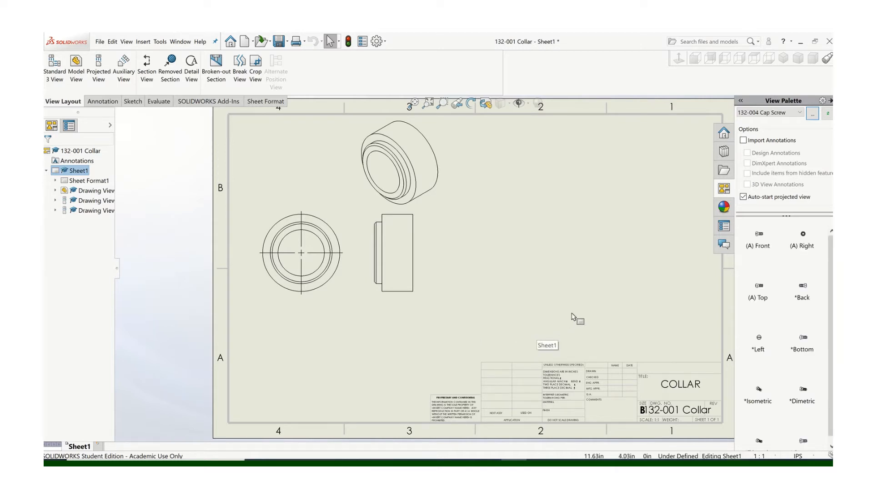
left_click(747, 100)
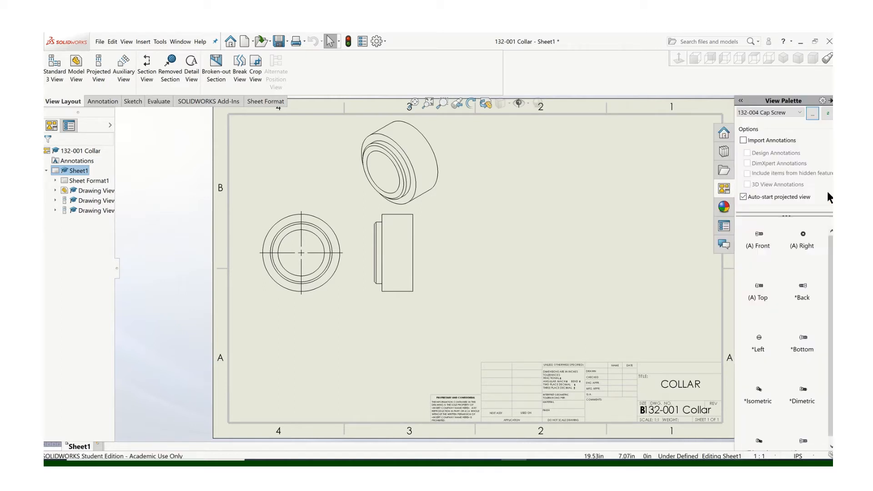
mouse_move(802, 287)
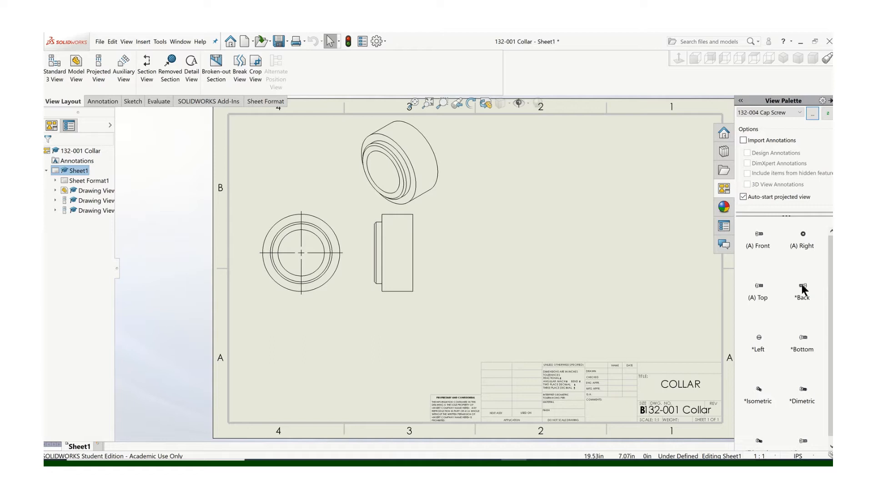
left_click_drag(802, 292, 536, 326)
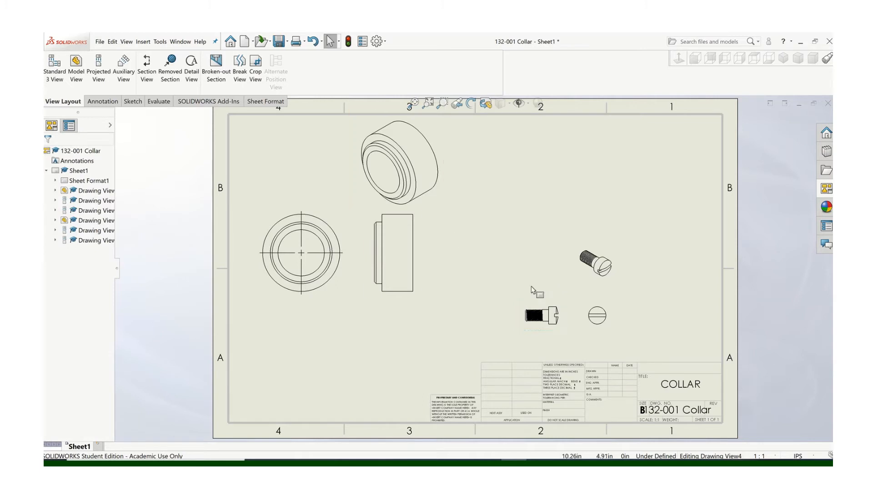
mouse_move(535, 341)
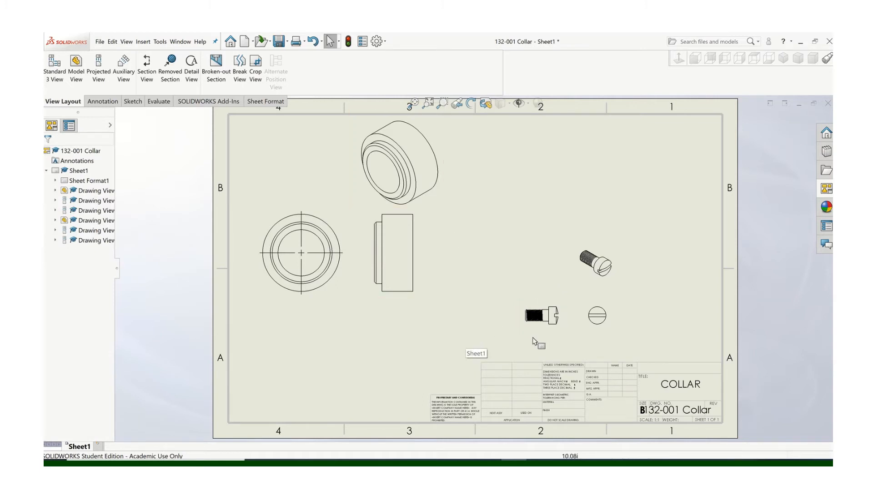
Give the cap screw side view a custom scale to enlarge the screw views.
left_click(538, 314)
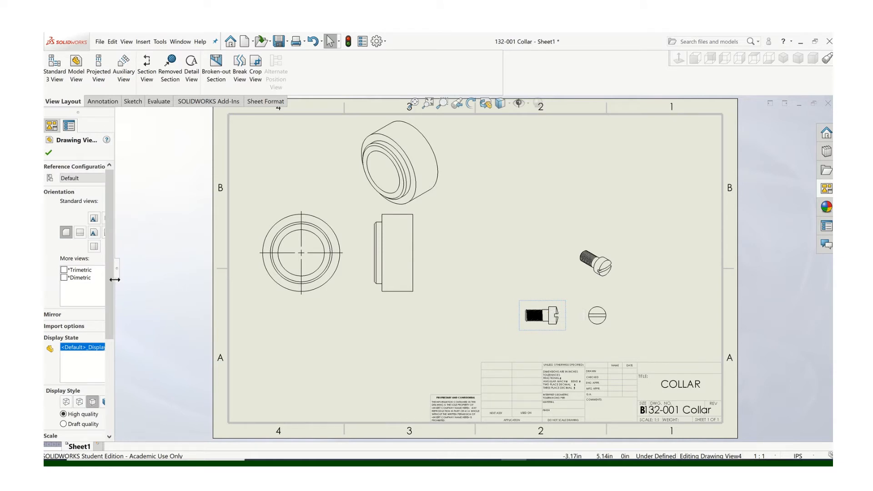
scroll("down", 3)
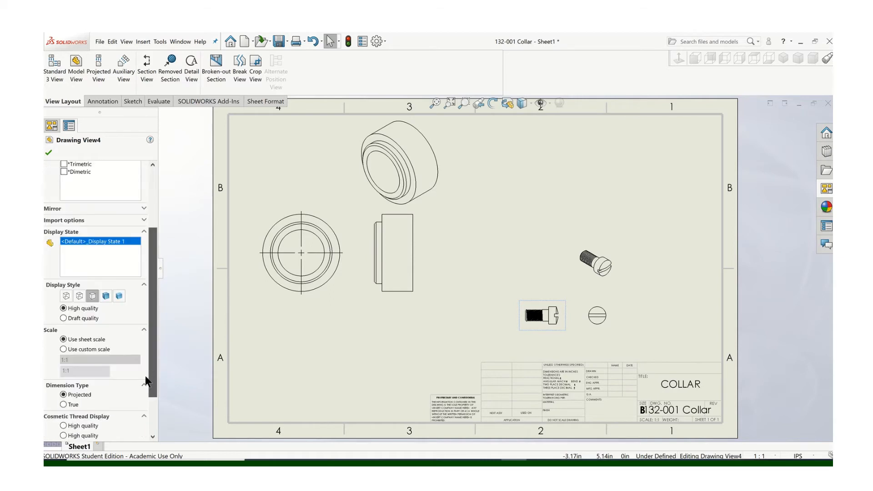
scroll("down", 3)
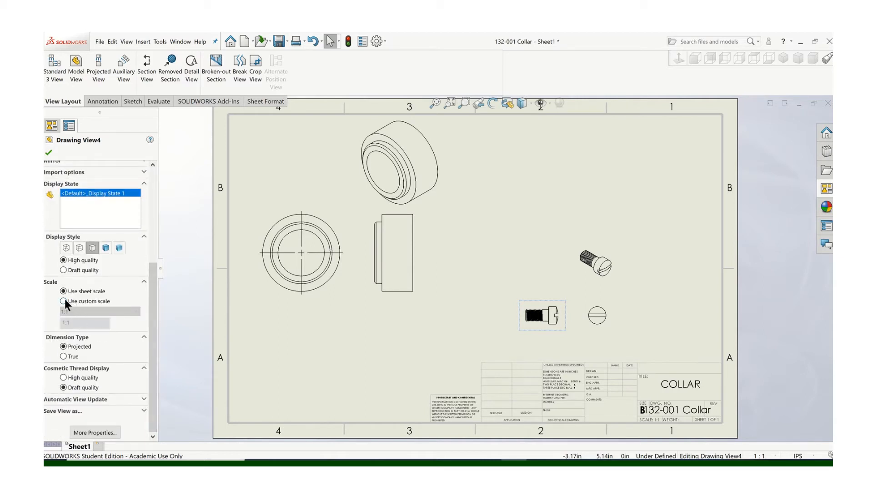
left_click(63, 301)
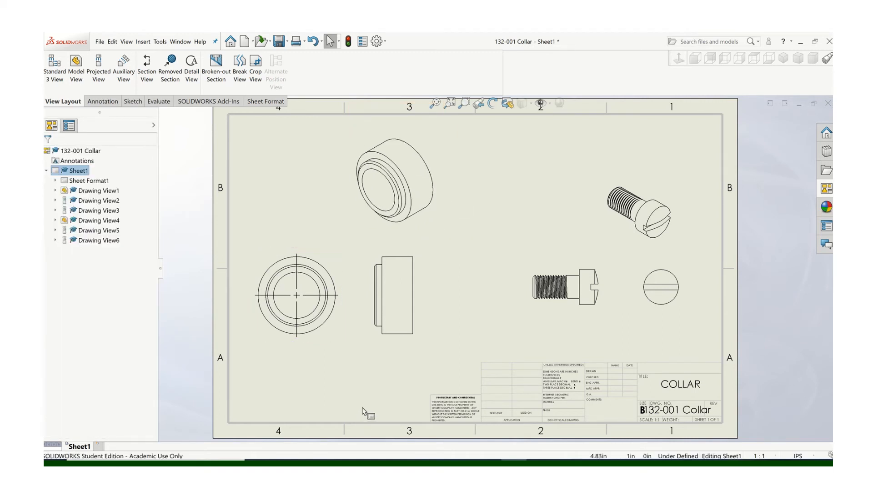
mouse_move(351, 455)
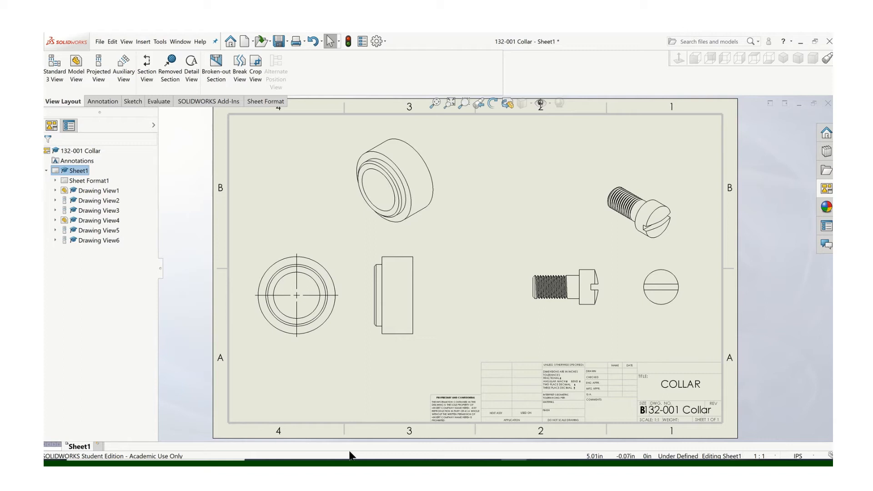
Add an annotation note reading PART # 131-001 COLLAR beneath the collar views.
left_click(102, 101)
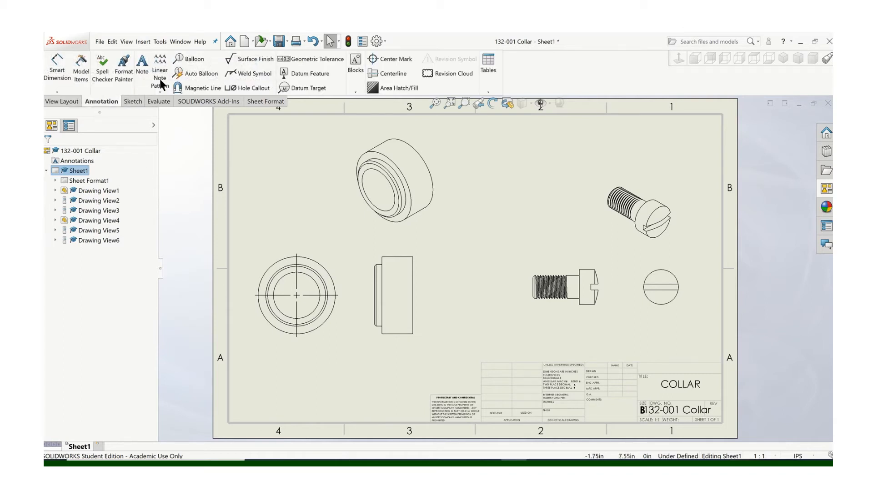
left_click(141, 65)
type("CO")
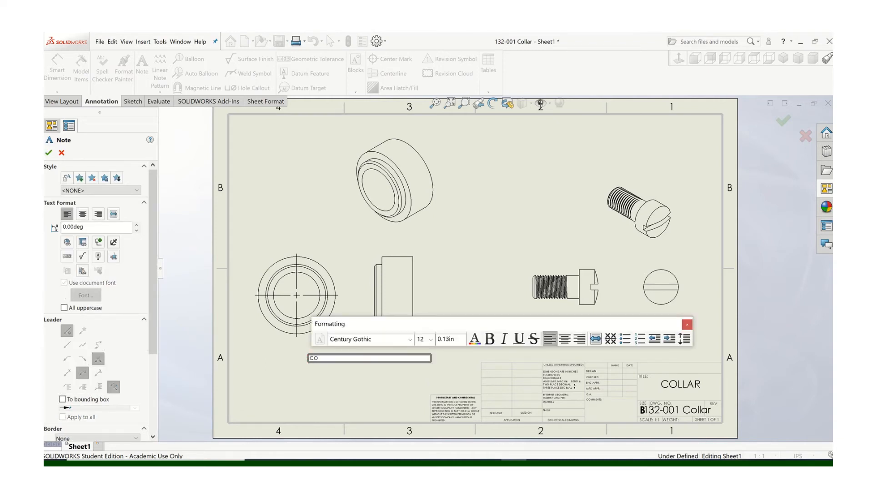
type("LL")
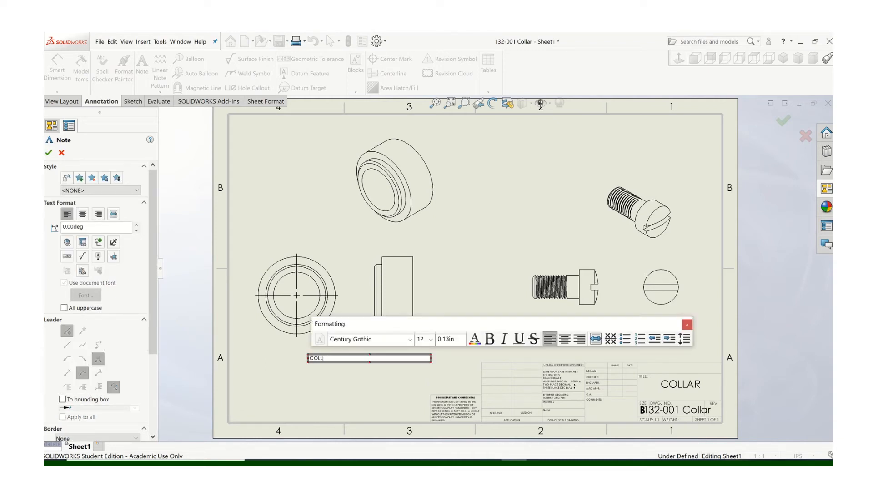
type("PART")
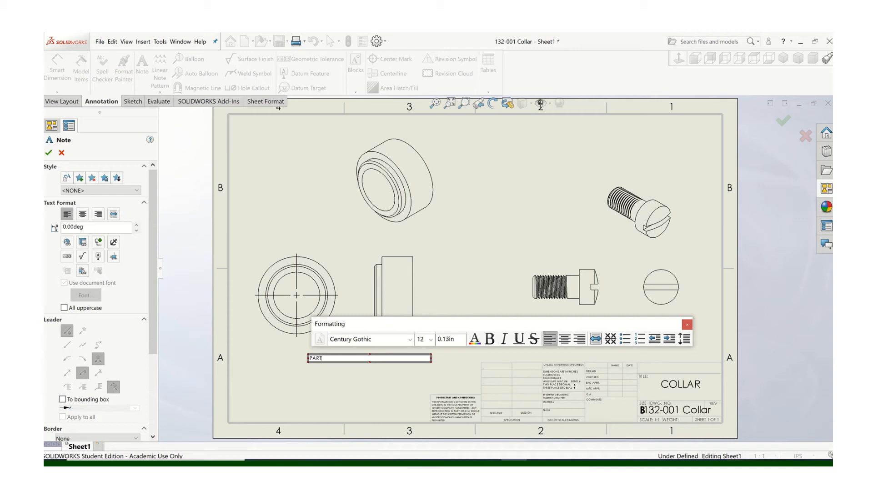
type("# 1")
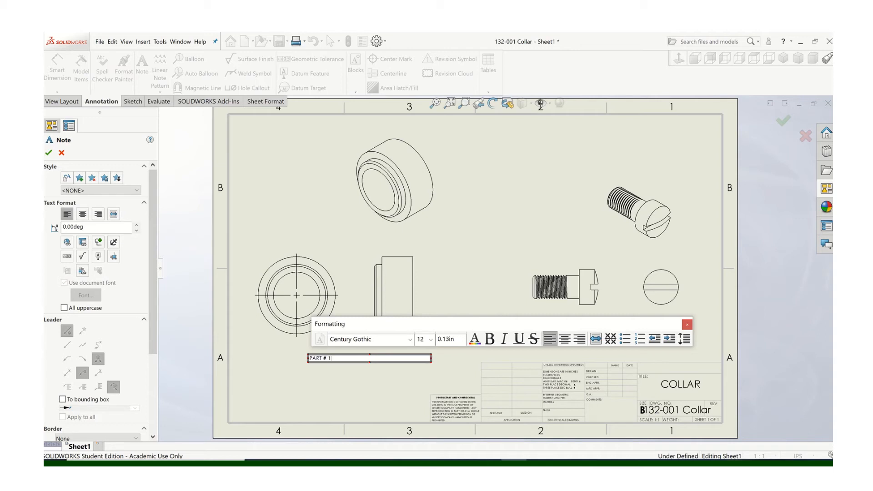
type("31-001")
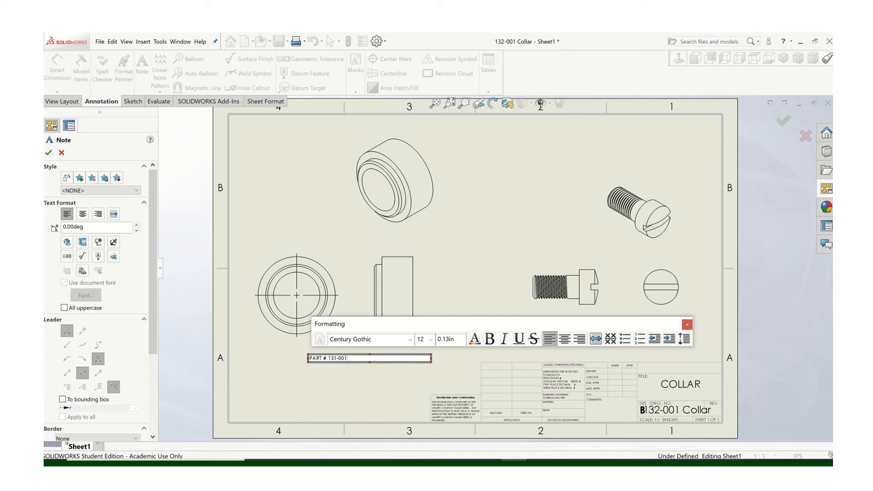
type("COLLAR")
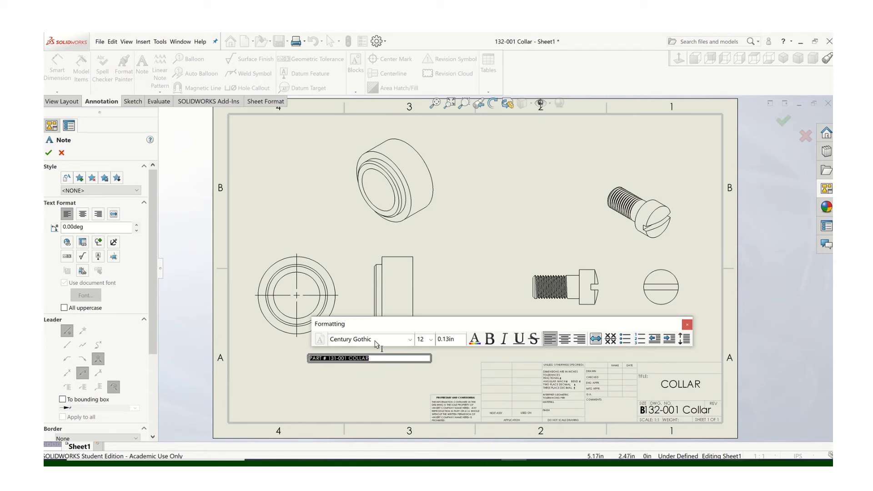
Enlarge the collar note text to size 16 and finish placing it.
left_click(428, 339)
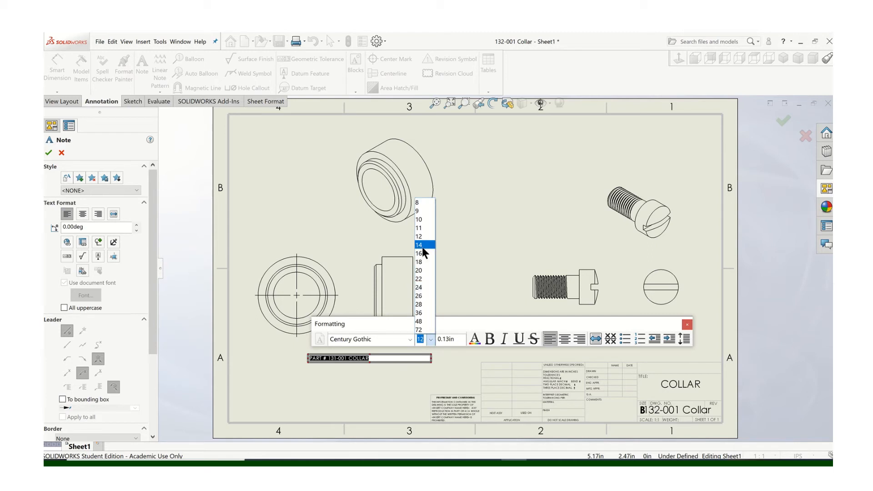
left_click(419, 253)
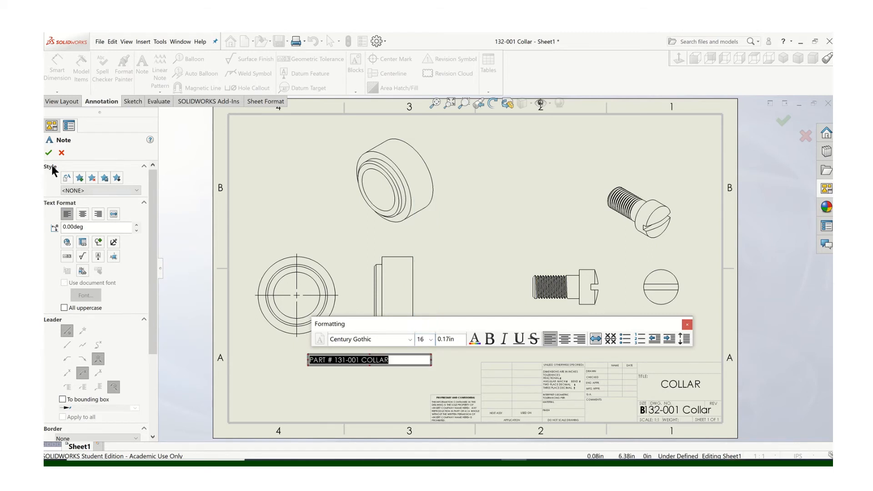
left_click(49, 152)
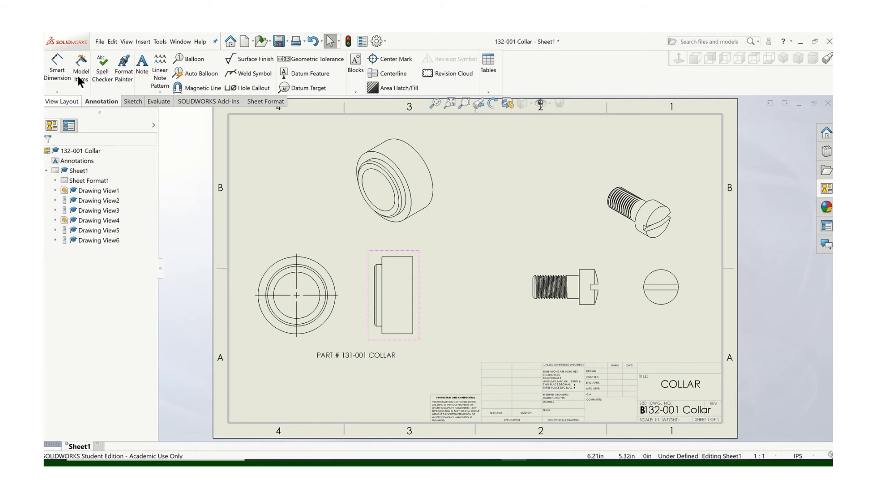
Add a note reading PART # 131-002 SLOTTED SCREW beneath the screw views.
left_click(142, 65)
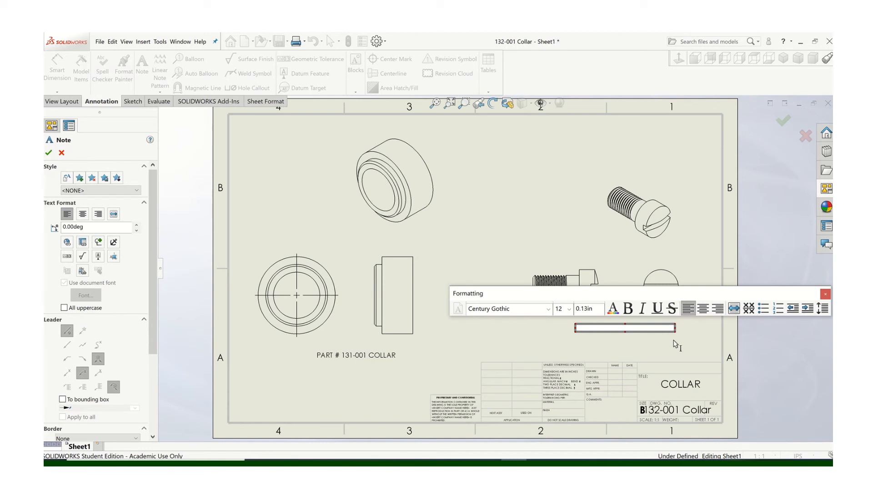
type("PART # 131")
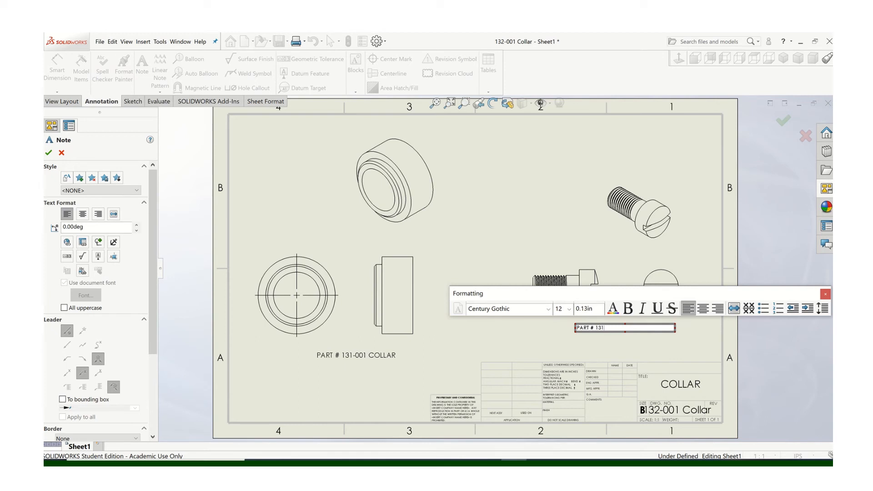
type("-002")
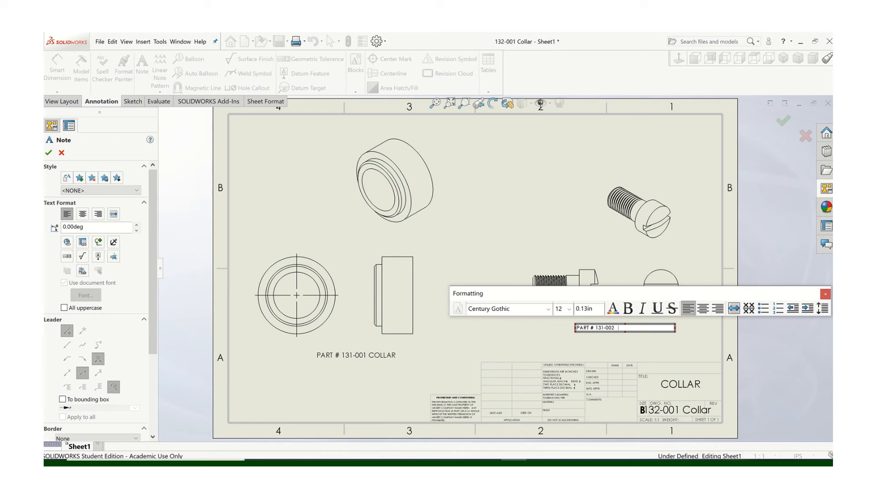
type("SLOTTED SCREW")
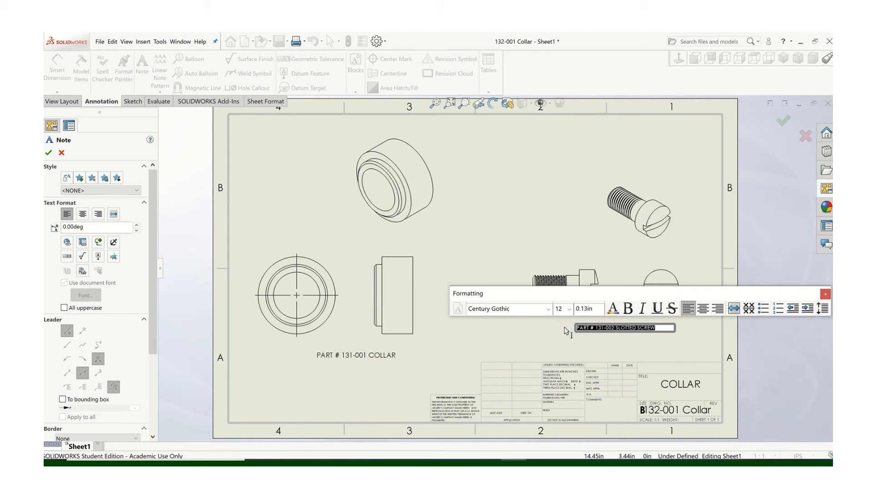
Enlarge the screw note text to size 16, finish it and deselect.
left_click(567, 309)
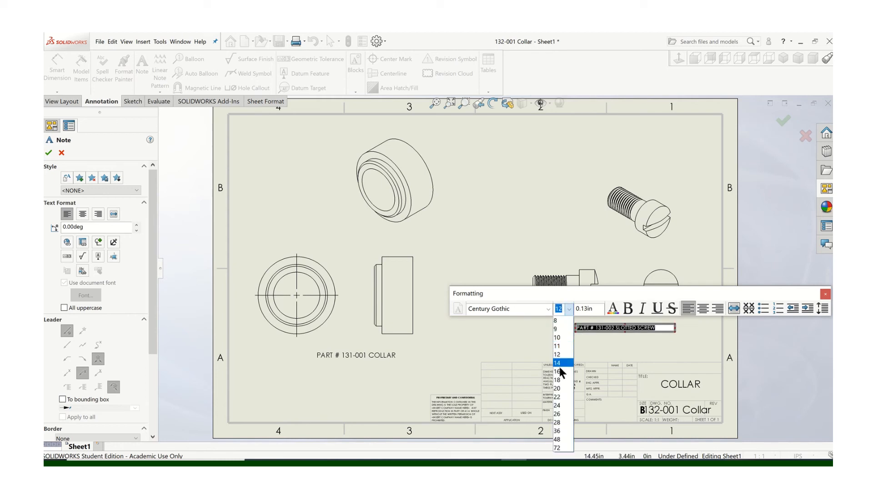
left_click(556, 371)
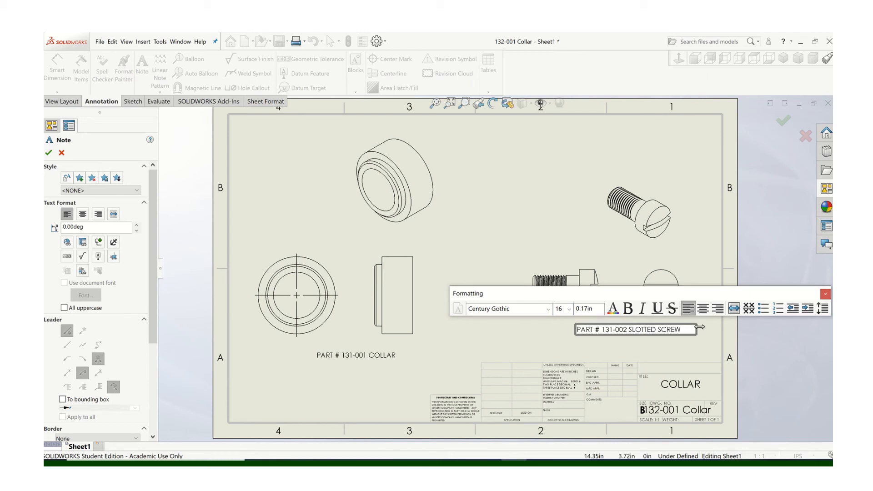
left_click(50, 152)
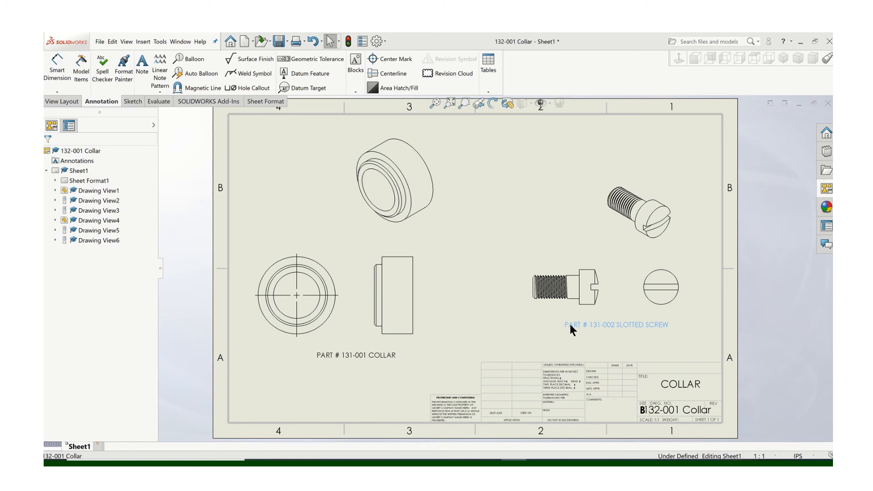
left_click(141, 66)
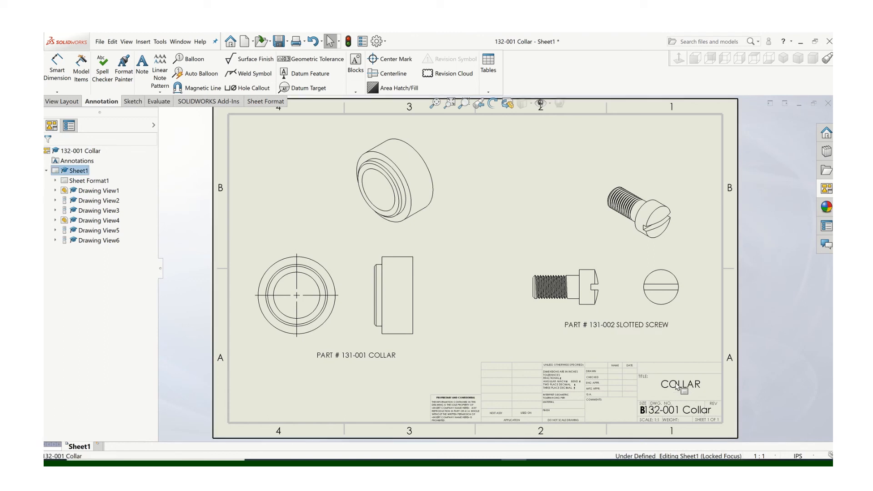
mouse_move(788, 189)
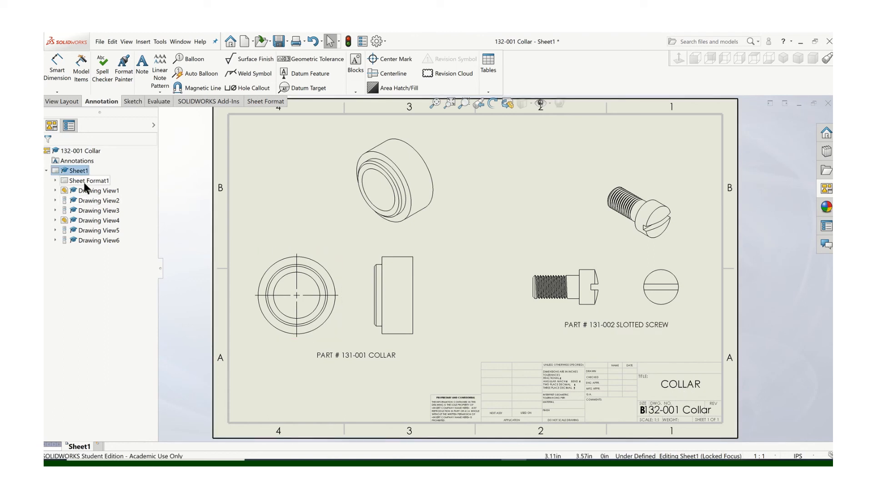
Edit the sheet format's title block text from COLLAR to COLLAR AND SCREW.
left_click(87, 180)
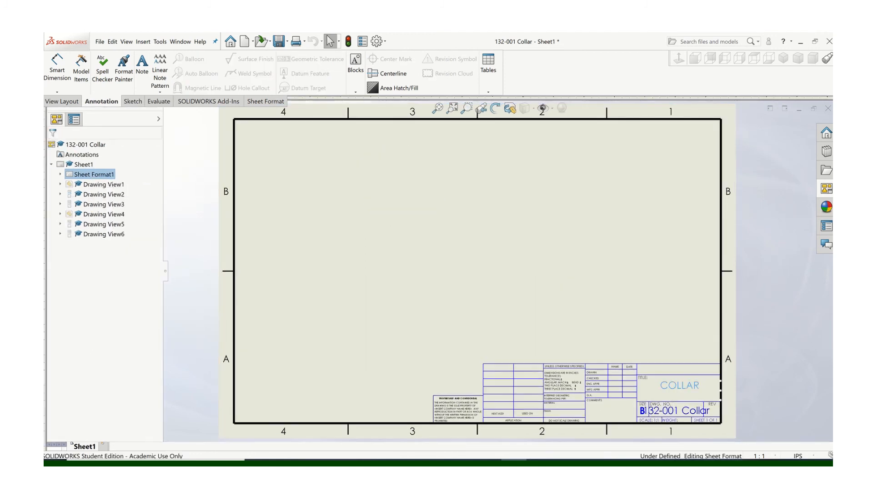
double_click(679, 386)
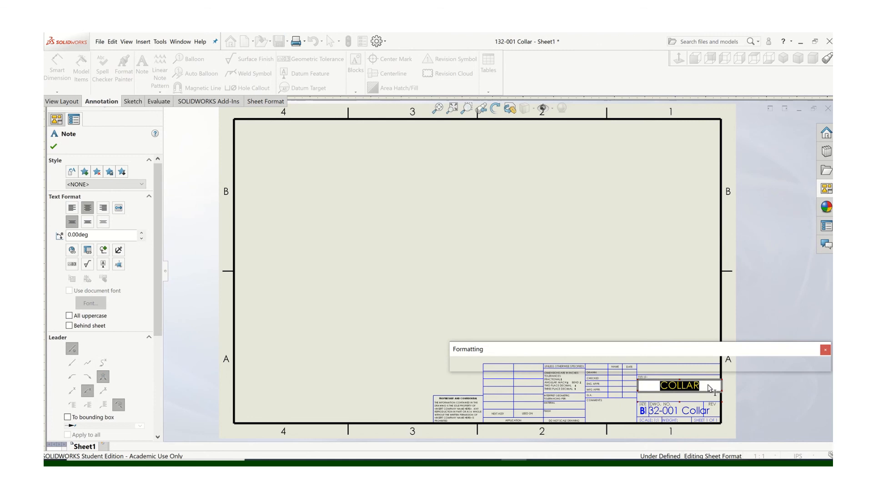
type("AN")
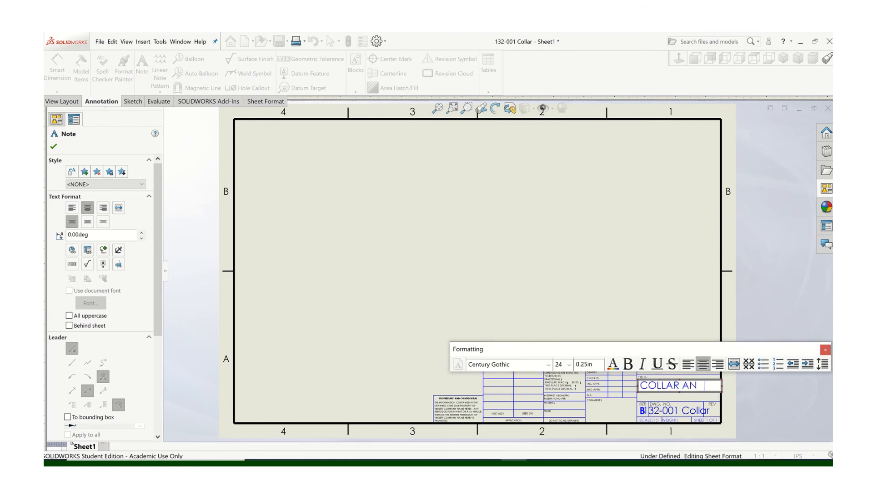
type("D")
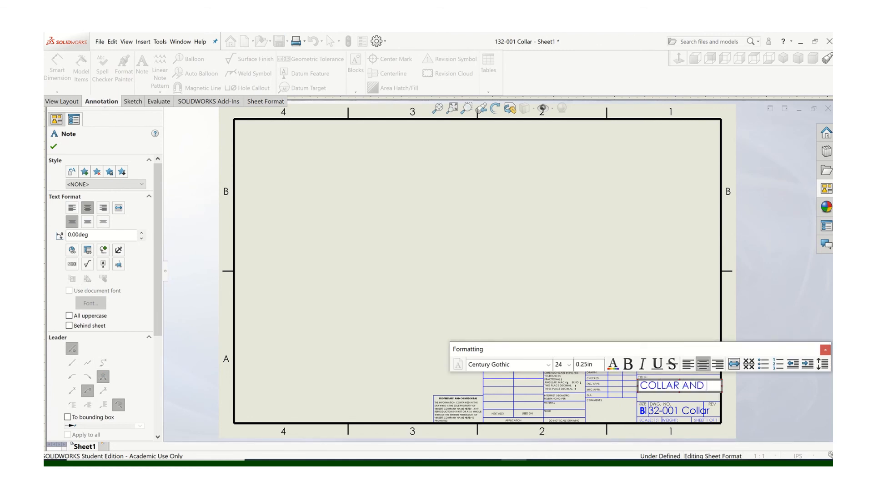
type("SCREW")
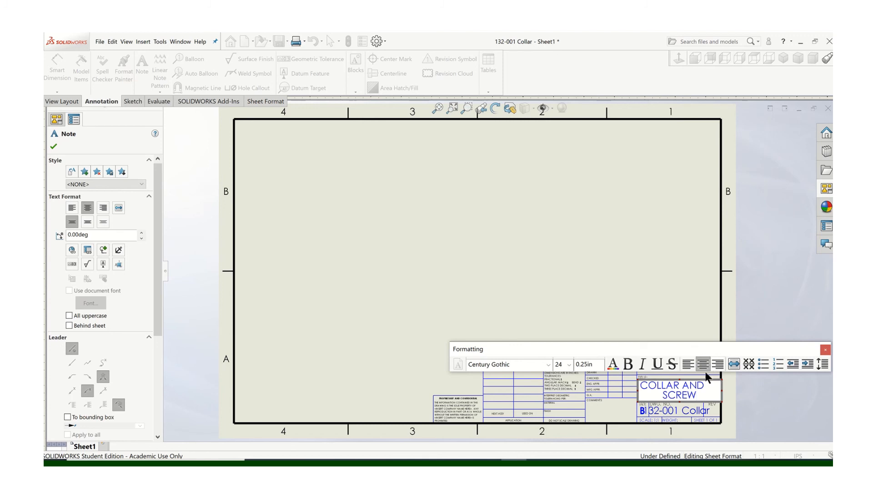